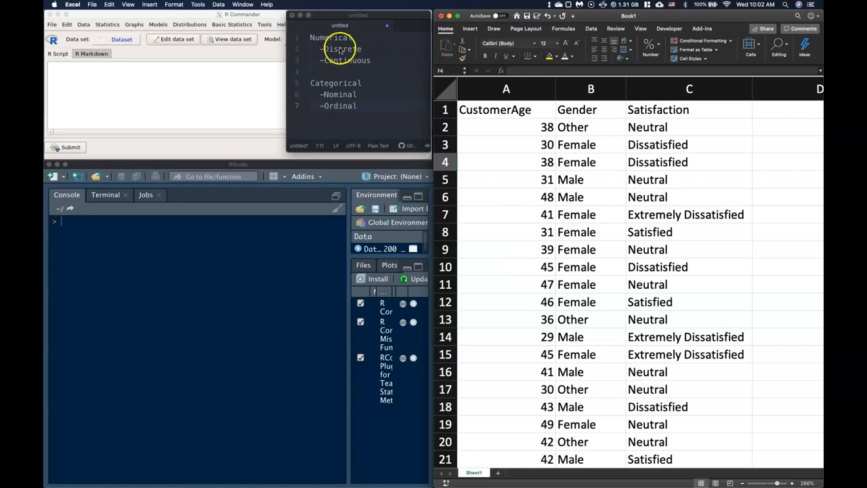
mouse_move(353, 139)
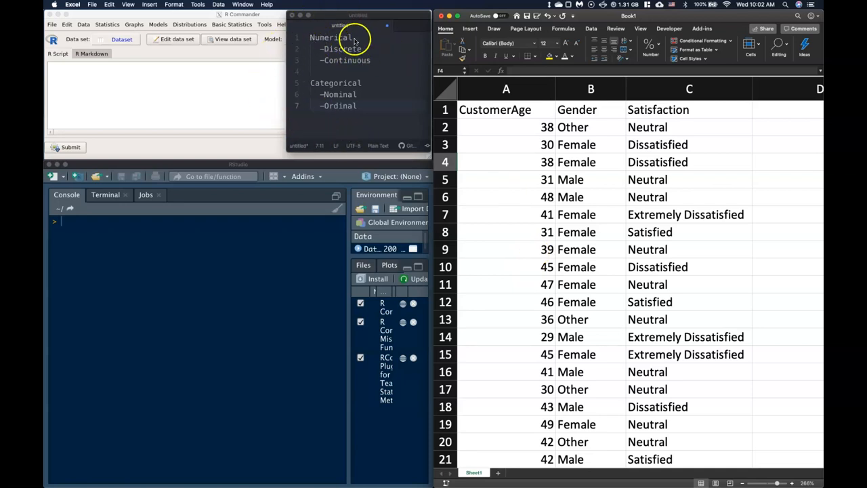
mouse_move(374, 93)
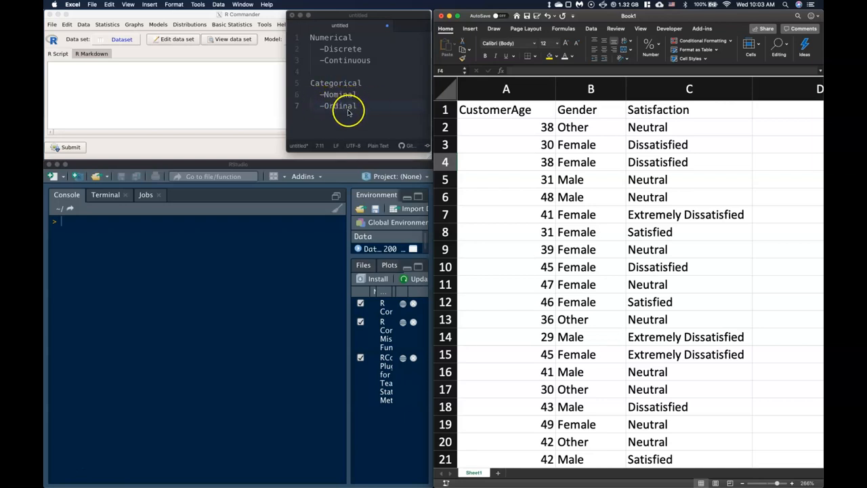
Select the CustomerAge, Gender and Satisfaction columns in Excel and copy them to the clipboard
left_click(507, 162)
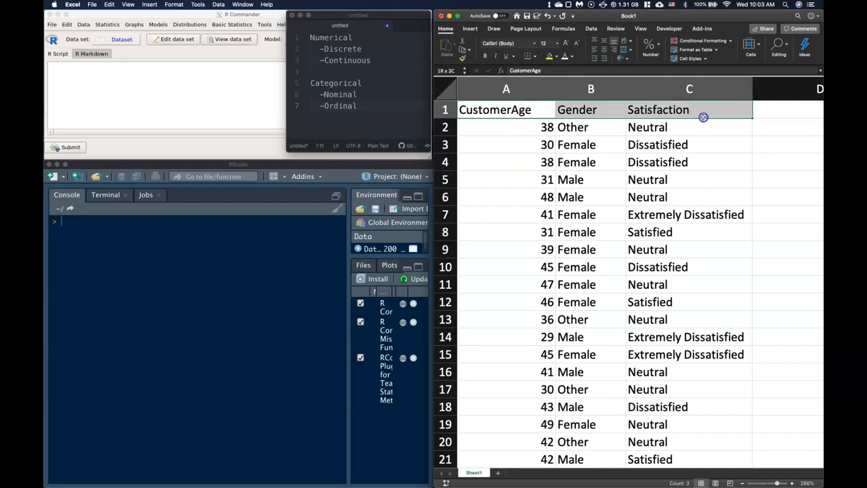
scroll("down", 3)
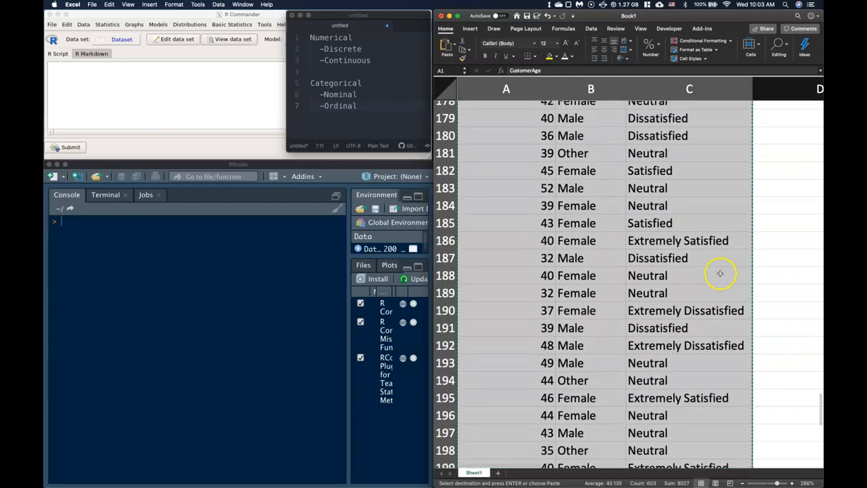
scroll("up", 3)
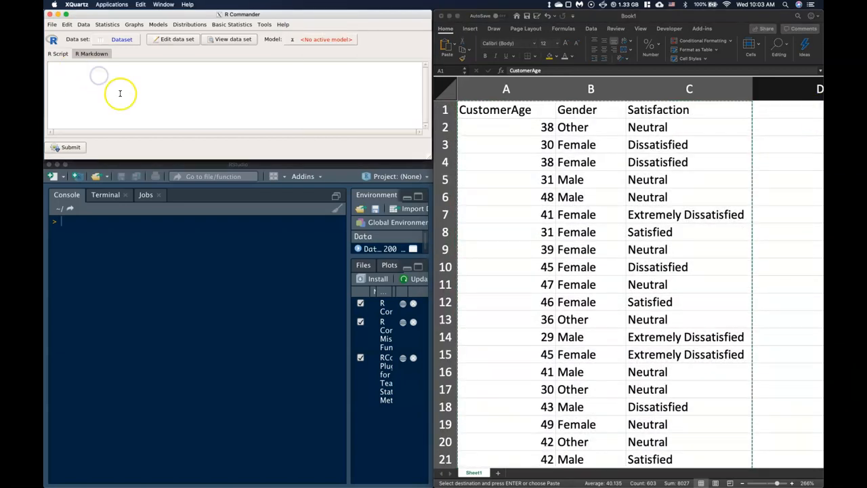
Import the clipboard data with tab separators into Dataset, overwriting the existing data set
left_click(84, 24)
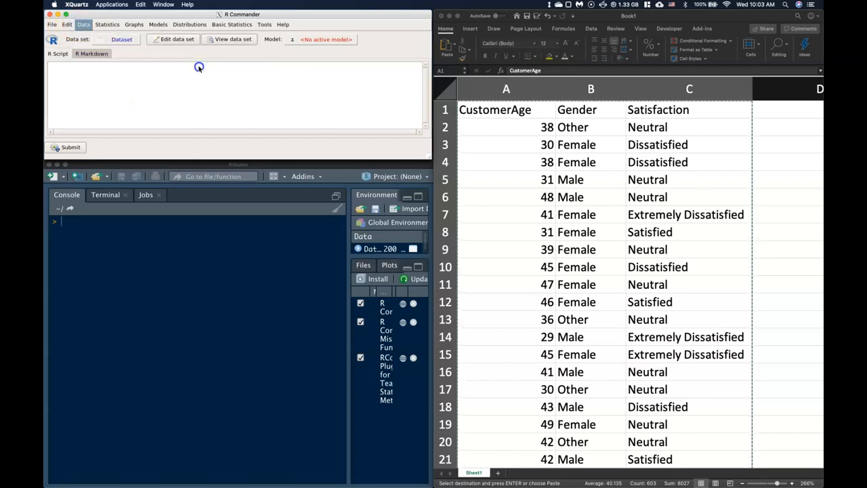
left_click(122, 38)
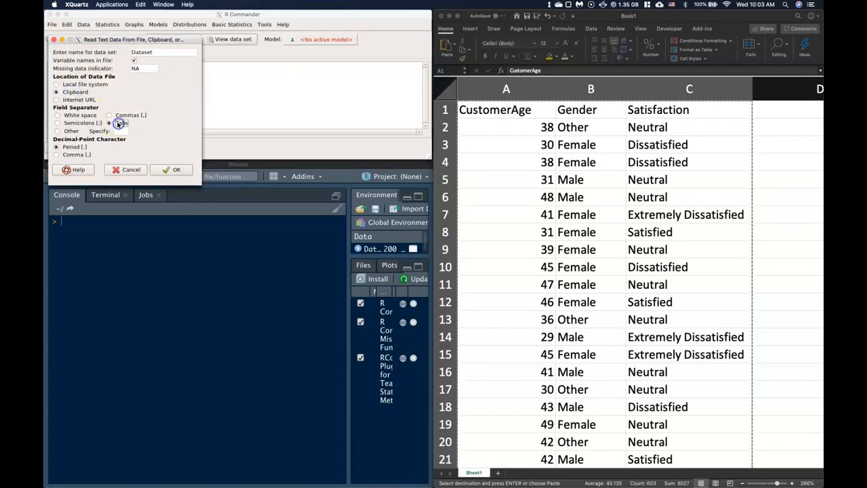
left_click(176, 169)
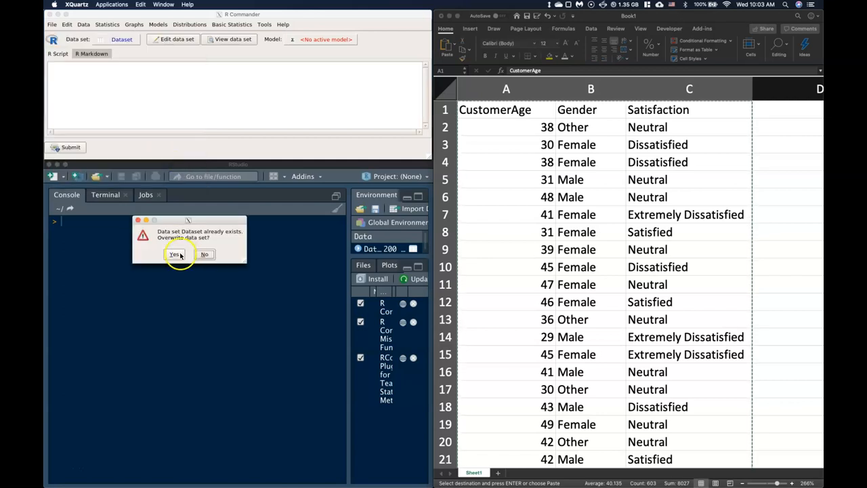
left_click(175, 255)
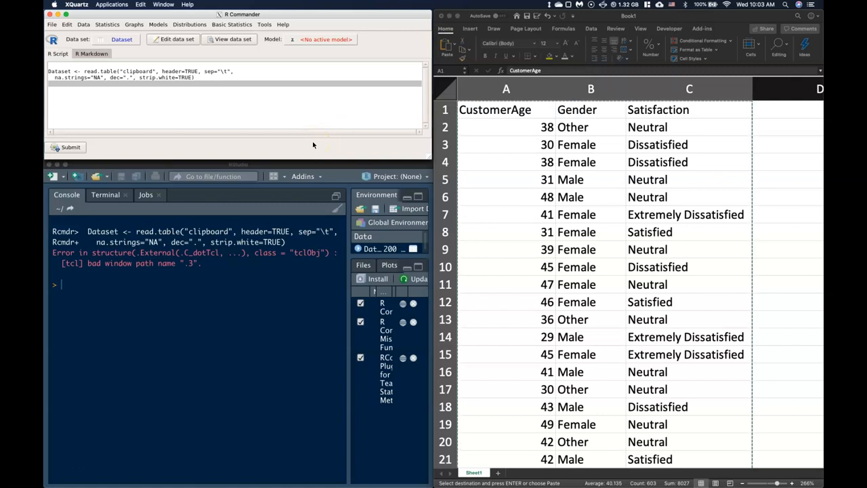
left_click(134, 25)
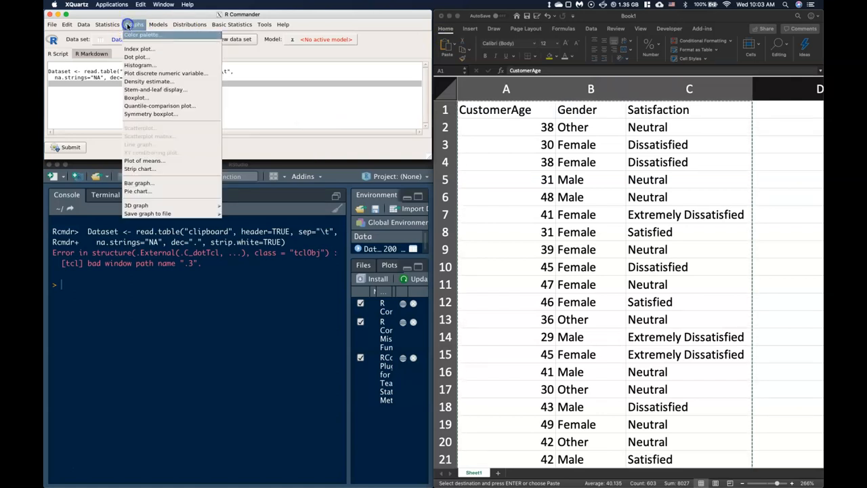
Show the Basic Statistics > Data tools for managing variables in the active data set
left_click(231, 25)
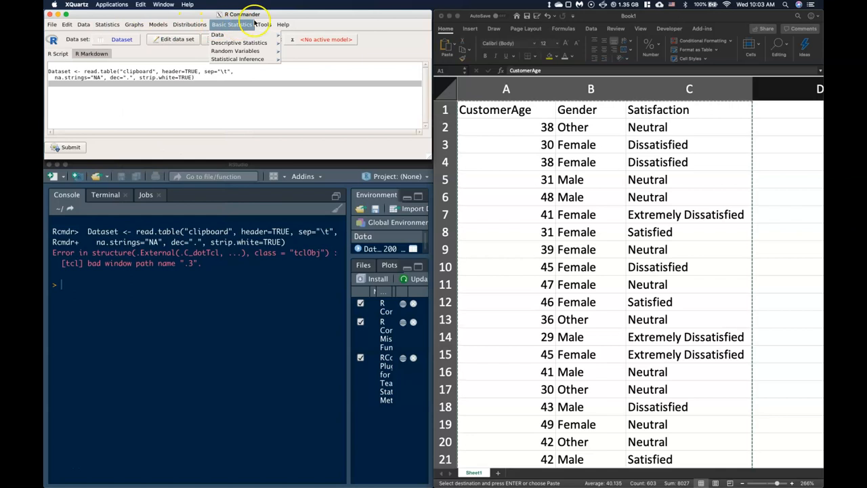
left_click(238, 42)
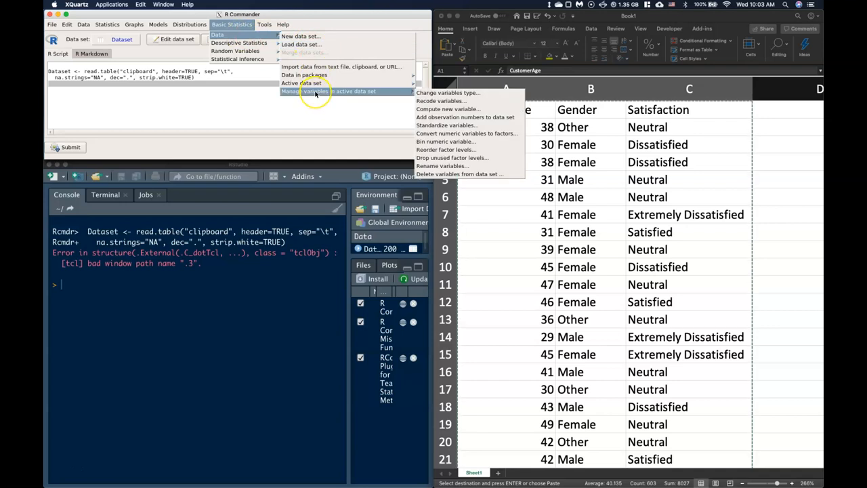
mouse_move(447, 93)
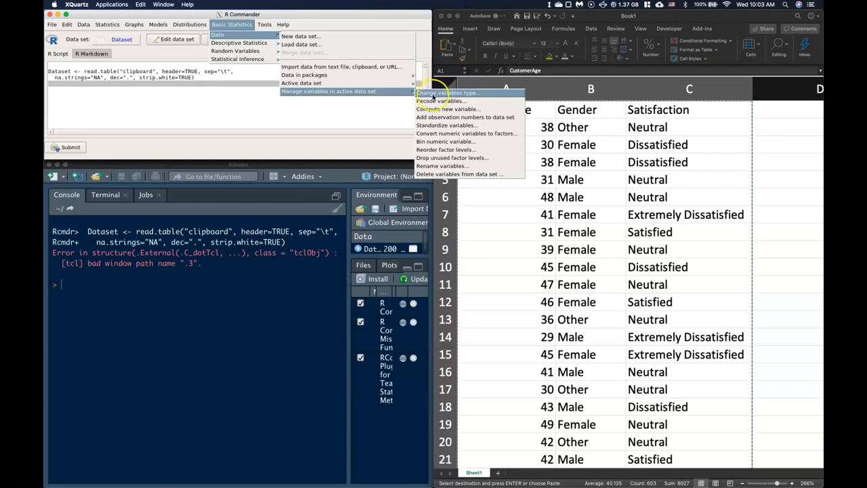
Change Satisfaction's variable type to Ordinal, deselecting CustomerAge, and confirm
left_click(447, 92)
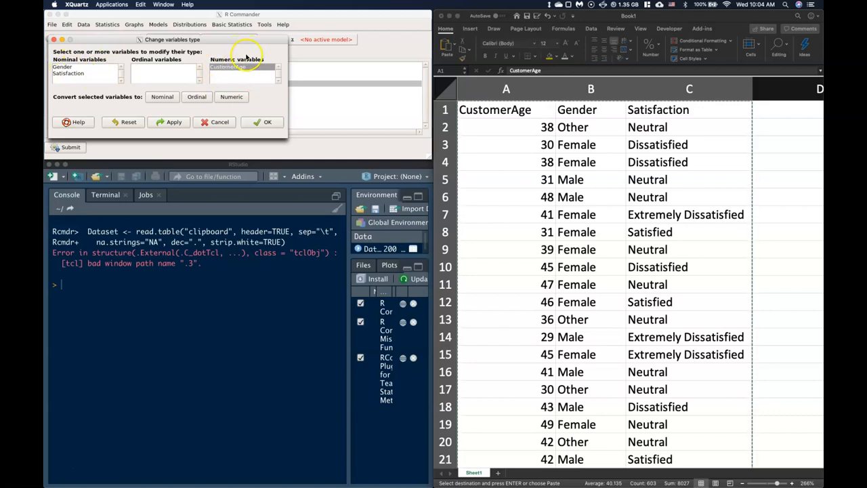
mouse_move(493, 209)
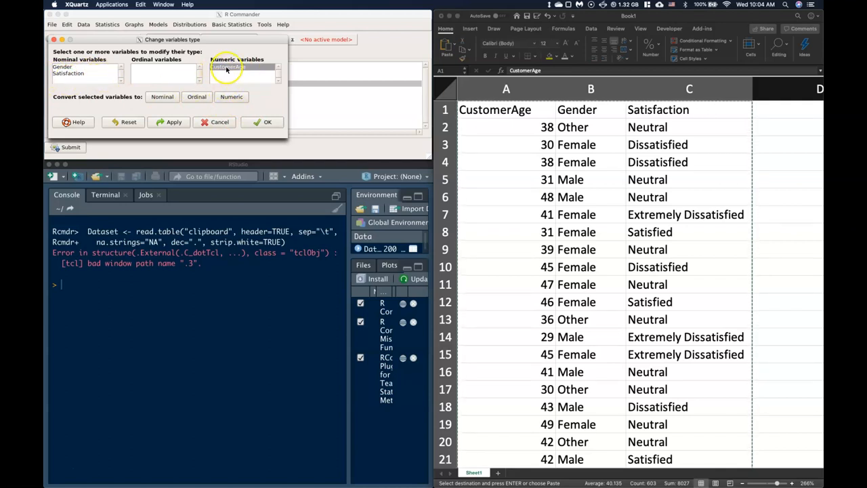
left_click(227, 67)
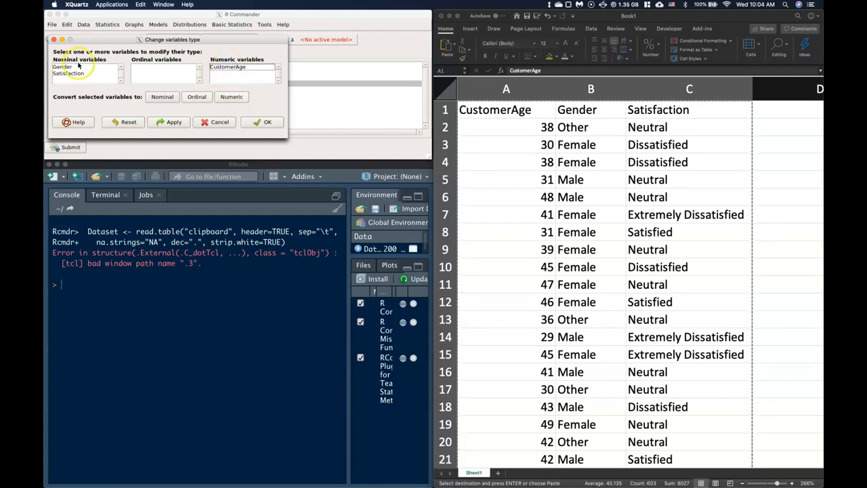
mouse_move(662, 165)
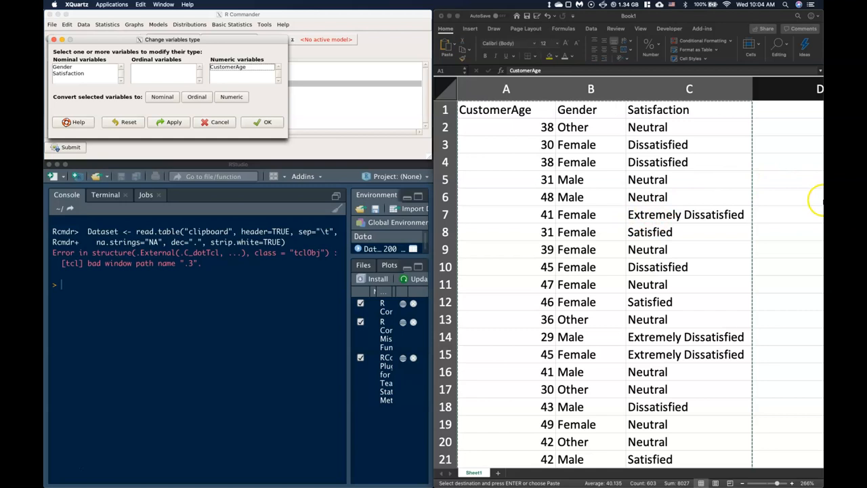
mouse_move(149, 128)
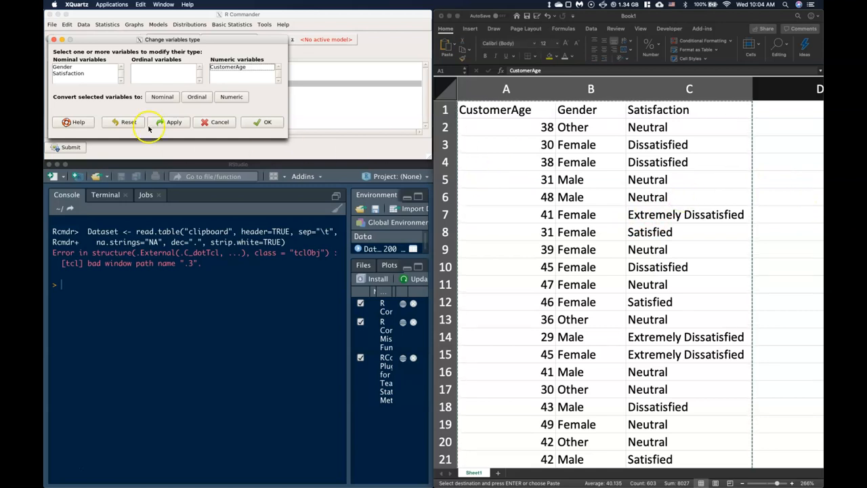
left_click(70, 73)
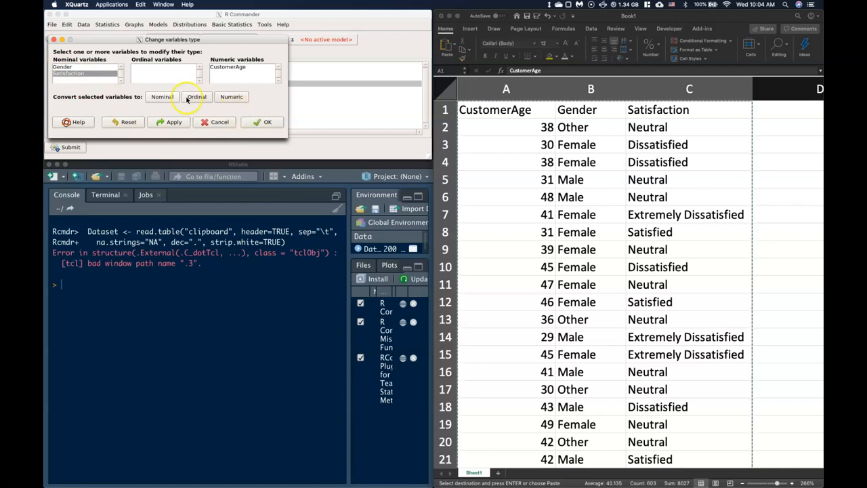
left_click(195, 96)
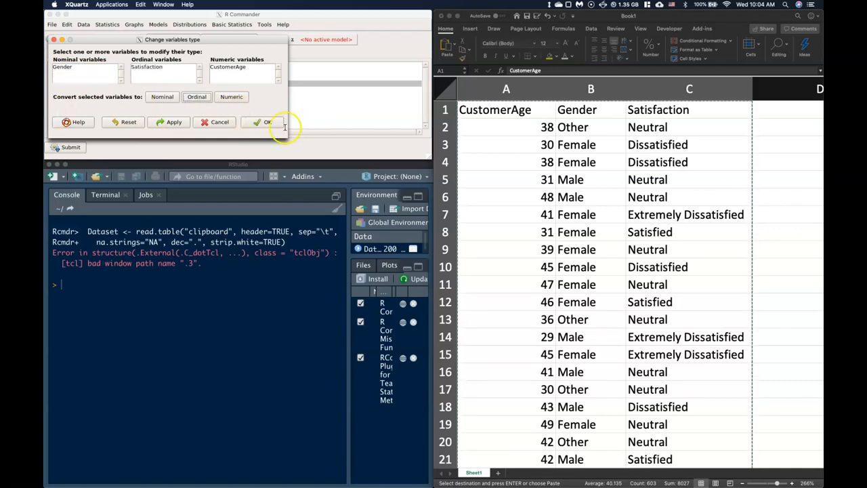
left_click(264, 122)
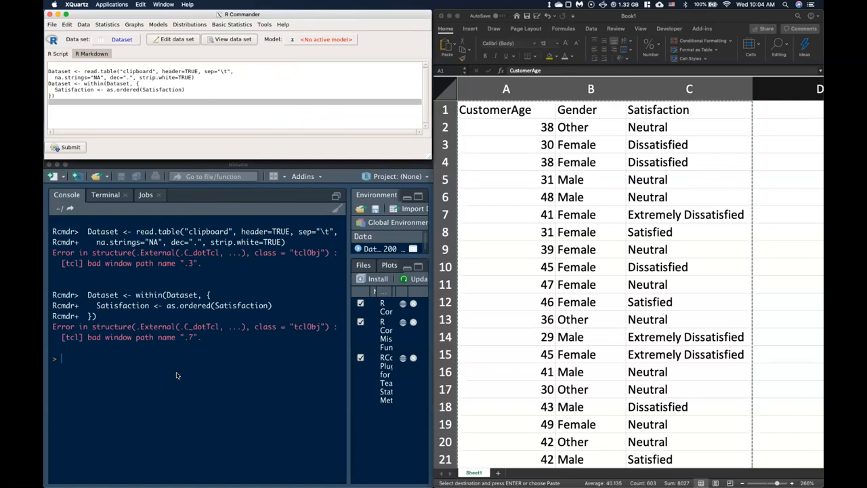
mouse_move(187, 14)
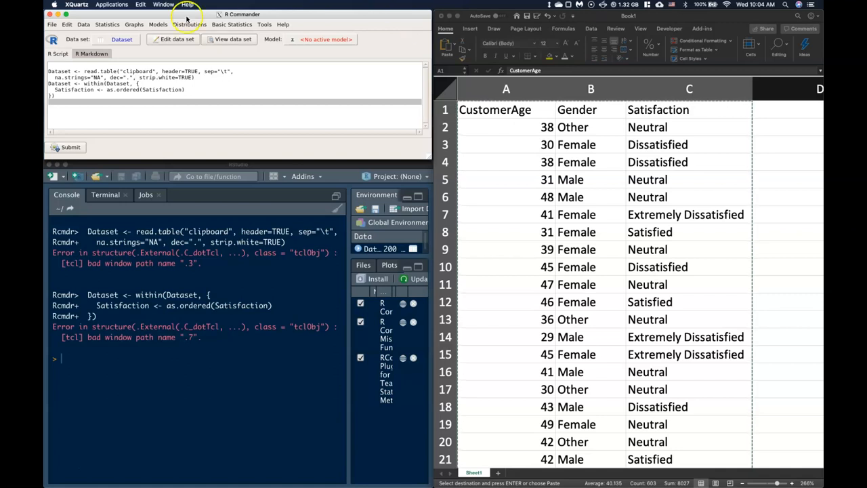
Draw a bar graph of the Satisfaction variable's frequencies
left_click(134, 25)
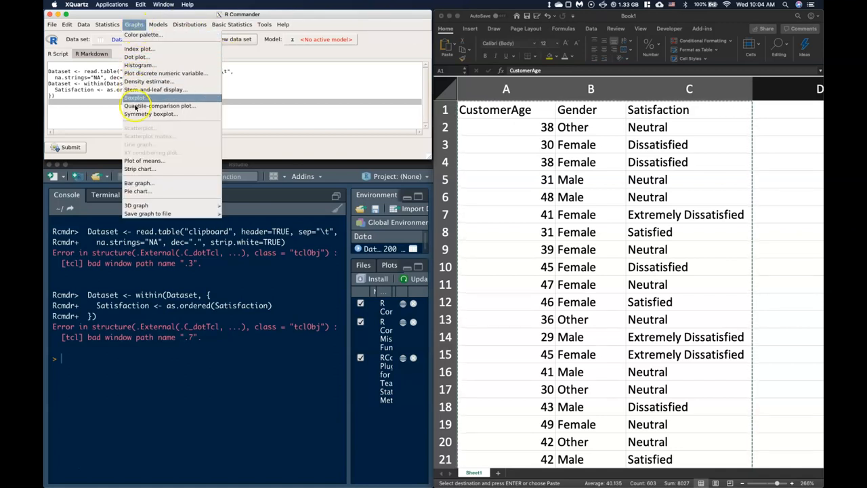
left_click(138, 183)
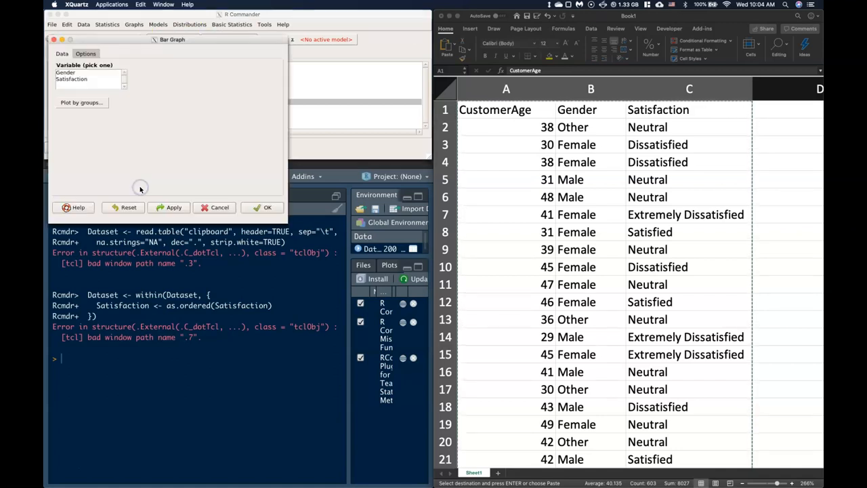
left_click(70, 78)
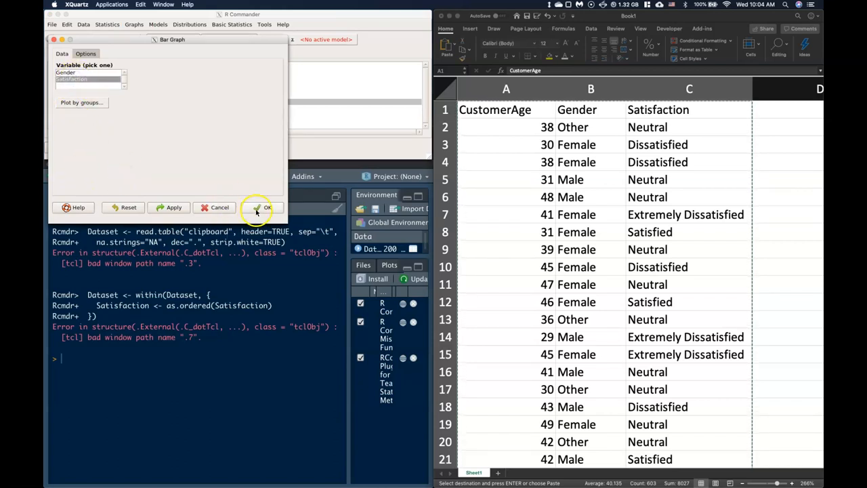
left_click(266, 207)
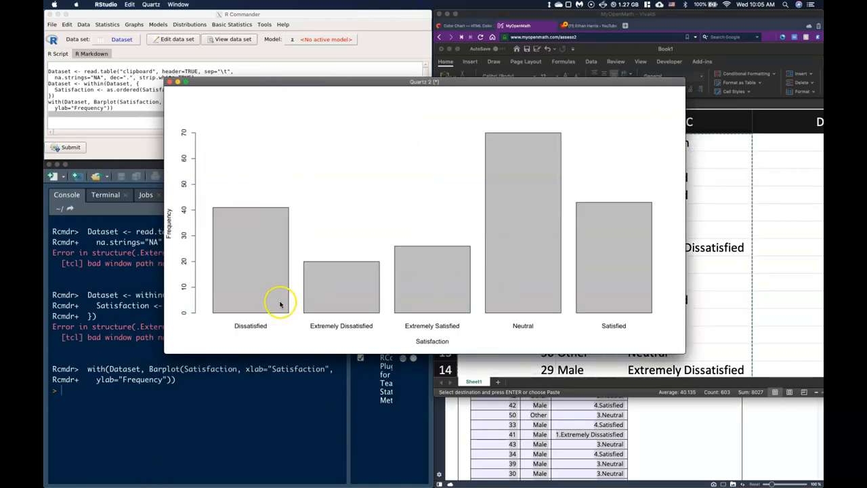
left_click_drag(426, 81, 404, 125)
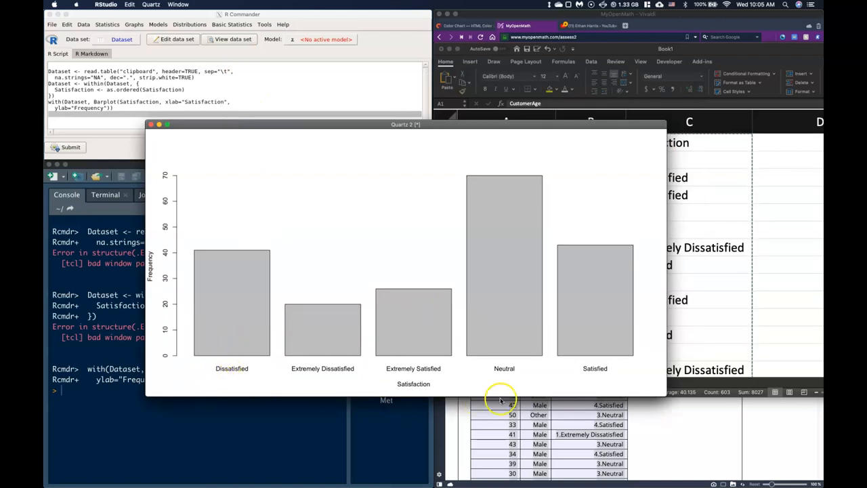
mouse_move(517, 369)
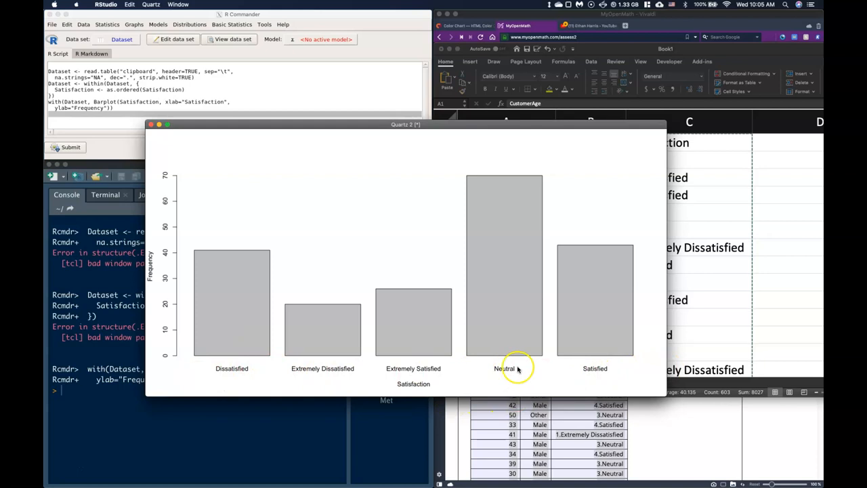
mouse_move(307, 358)
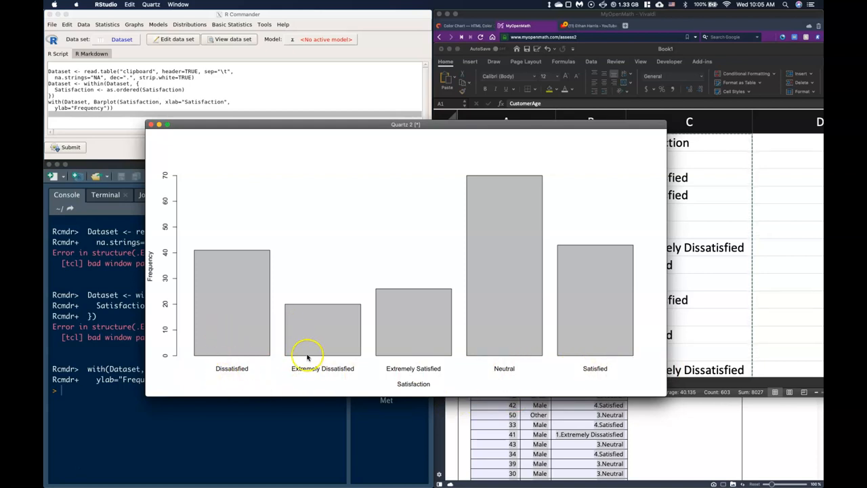
mouse_move(606, 301)
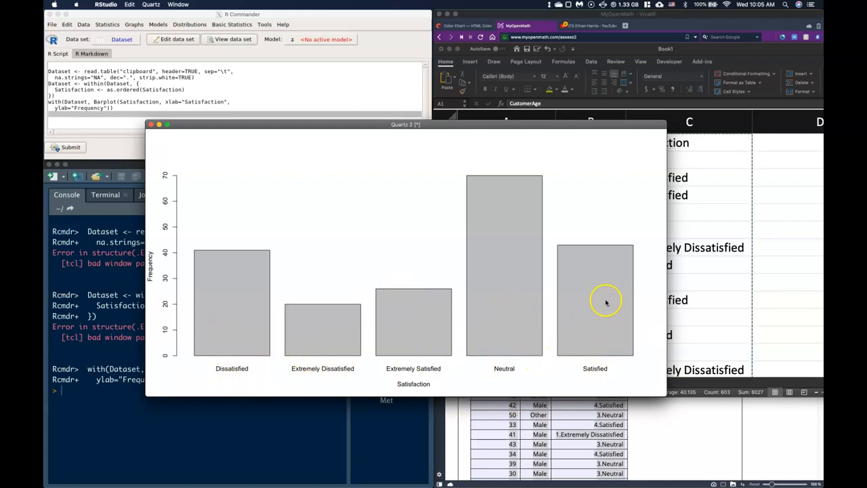
mouse_move(400, 350)
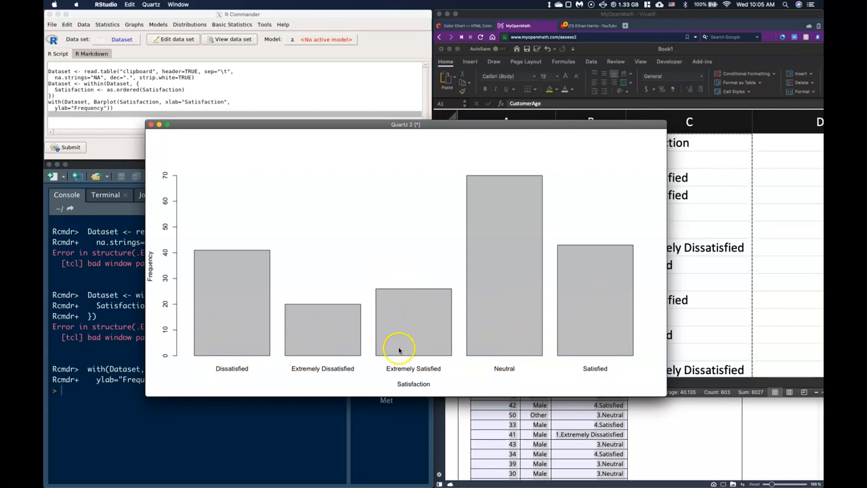
mouse_move(536, 344)
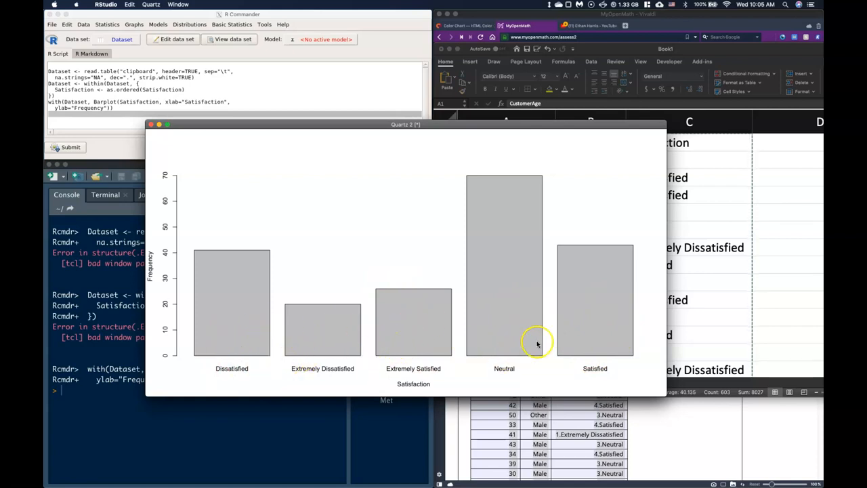
mouse_move(446, 336)
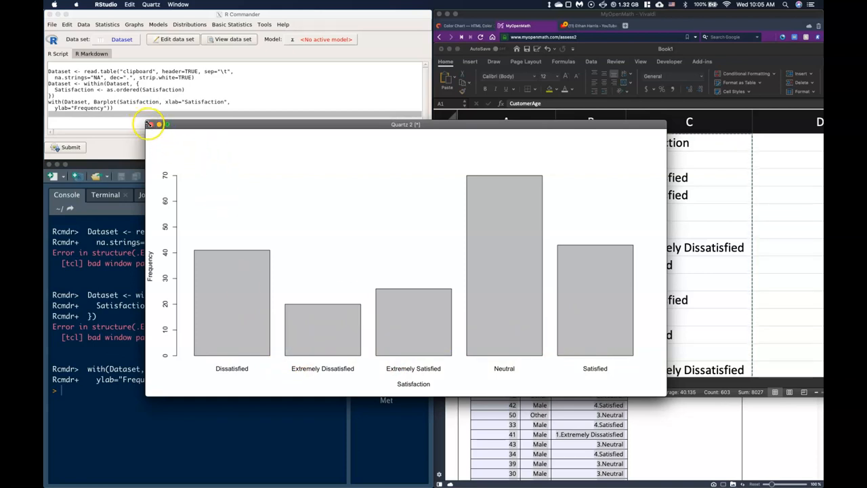
Close the alphabetical bar graph and start Reorder factor levels from the variable management tools
left_click(149, 125)
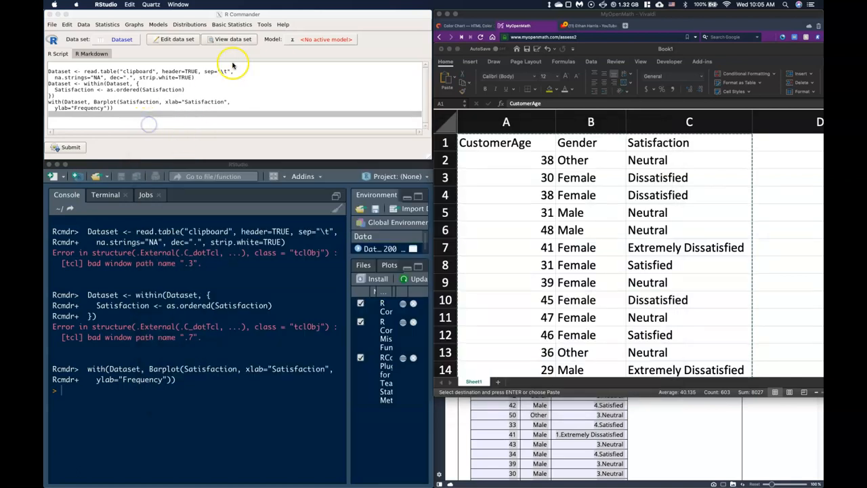
left_click(230, 24)
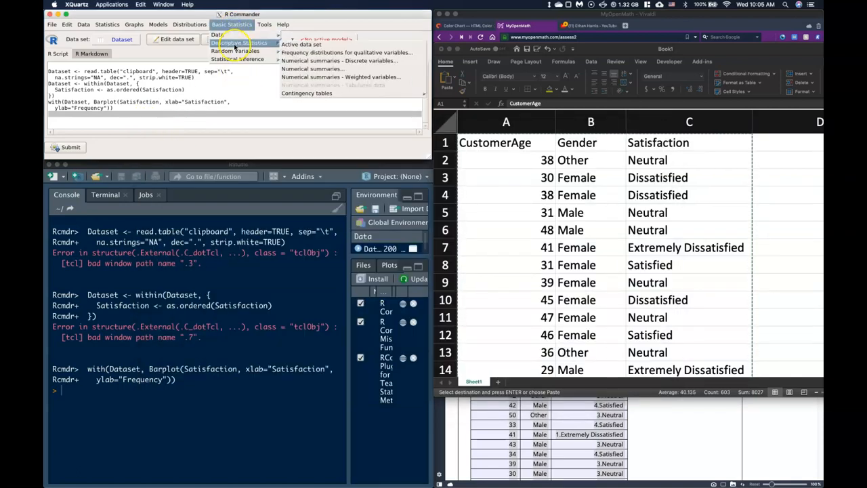
left_click(217, 35)
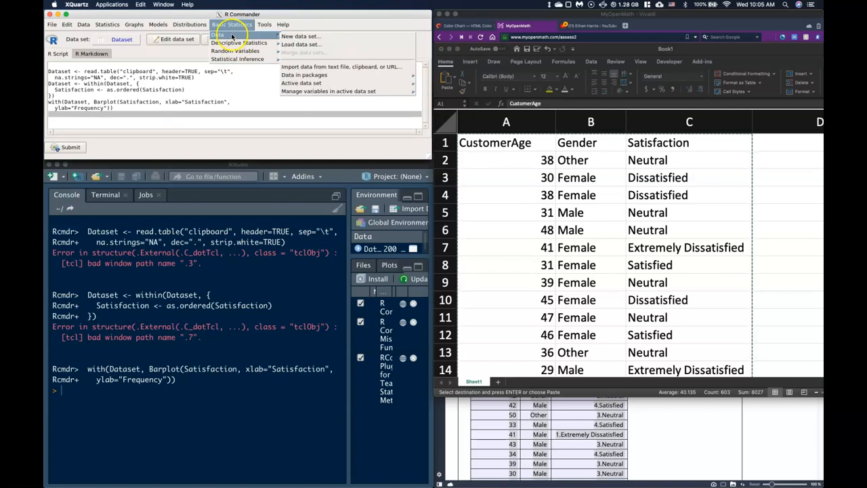
mouse_move(328, 91)
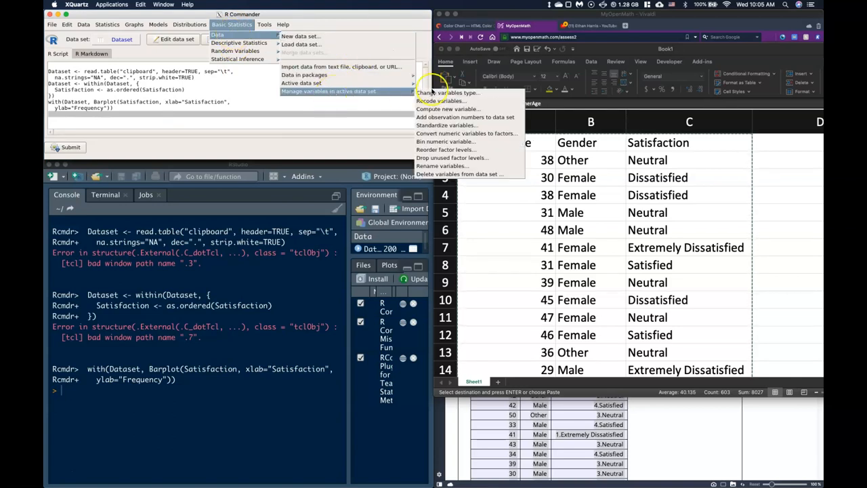
mouse_move(444, 149)
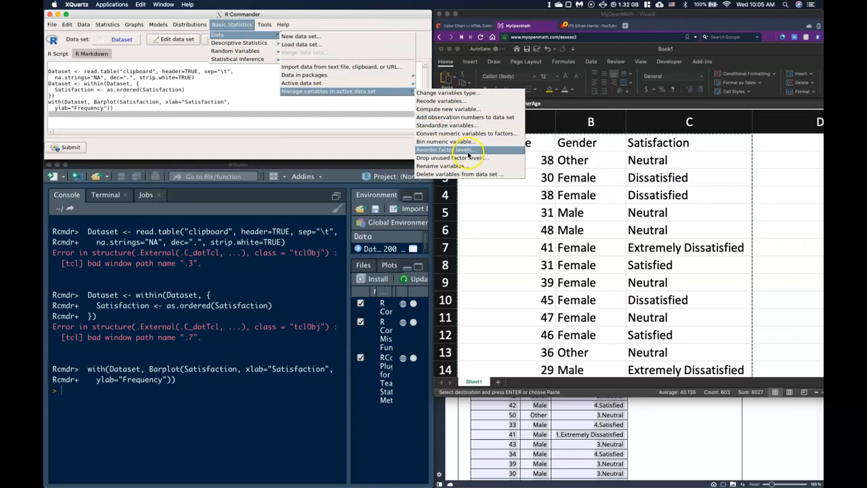
left_click(107, 24)
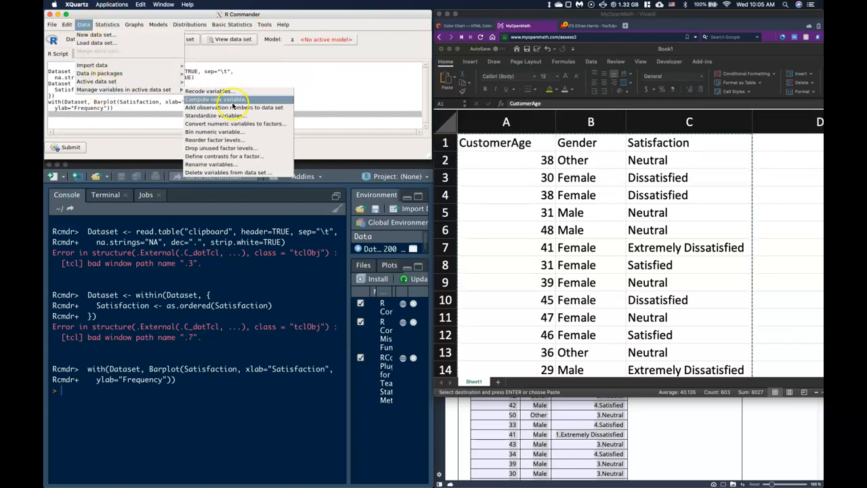
mouse_move(233, 139)
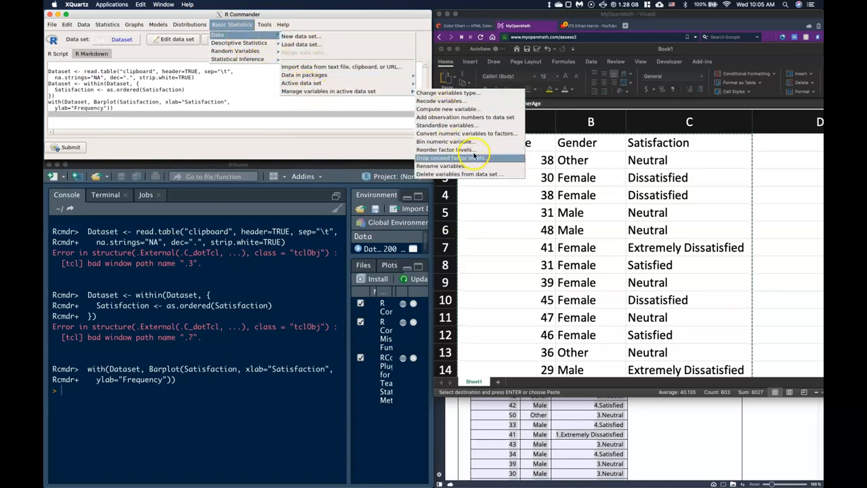
left_click(446, 149)
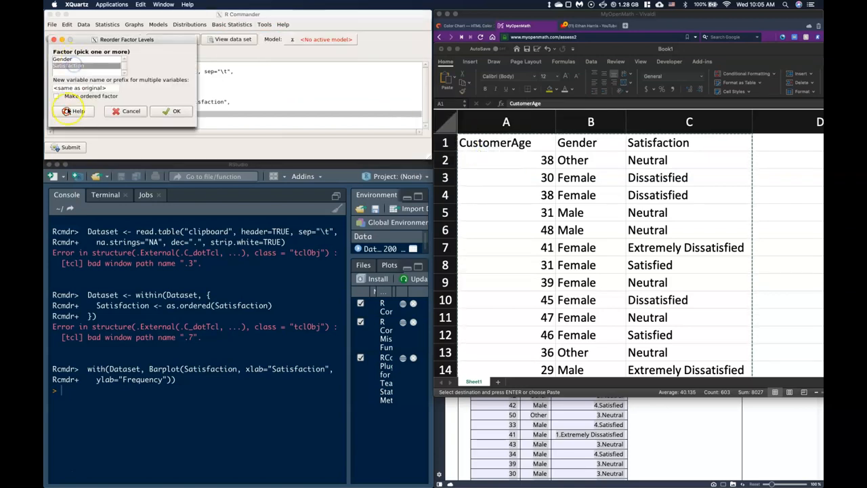
Make Satisfaction an ordered factor with levels Extremely Dissatisfied, Dissatisfied, Neutral, Satisfied, Extremely Satisfied
left_click(57, 95)
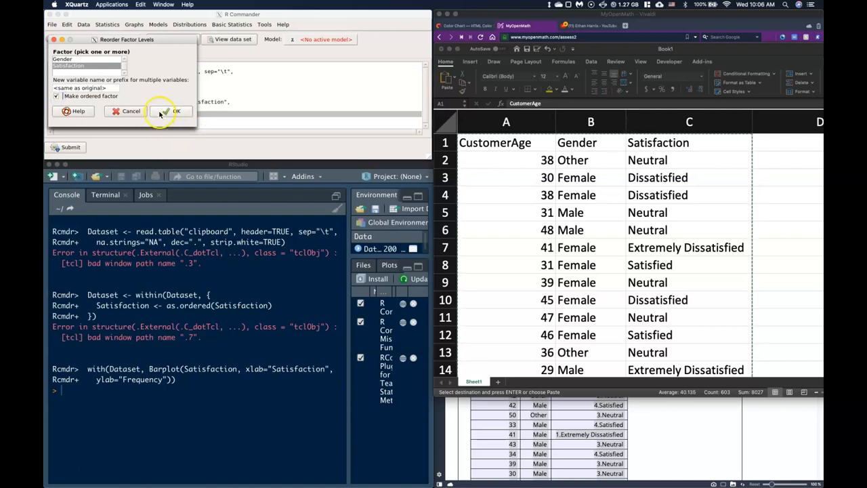
left_click(174, 111)
type("5")
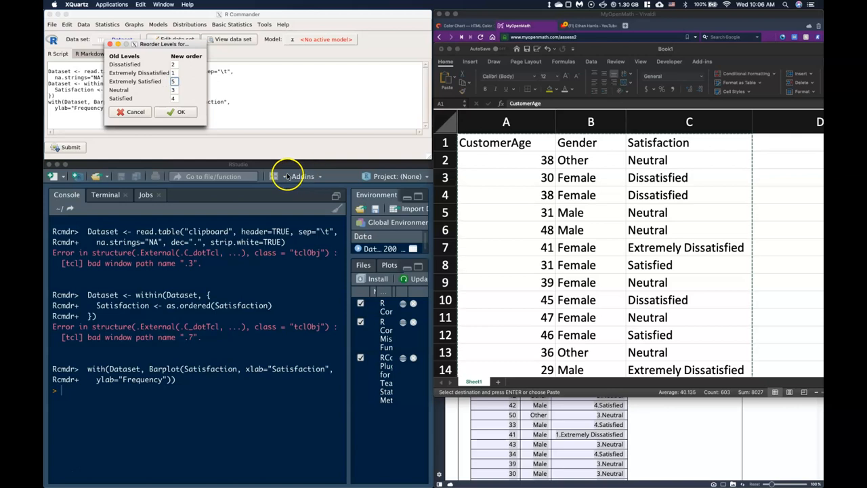
left_click(176, 111)
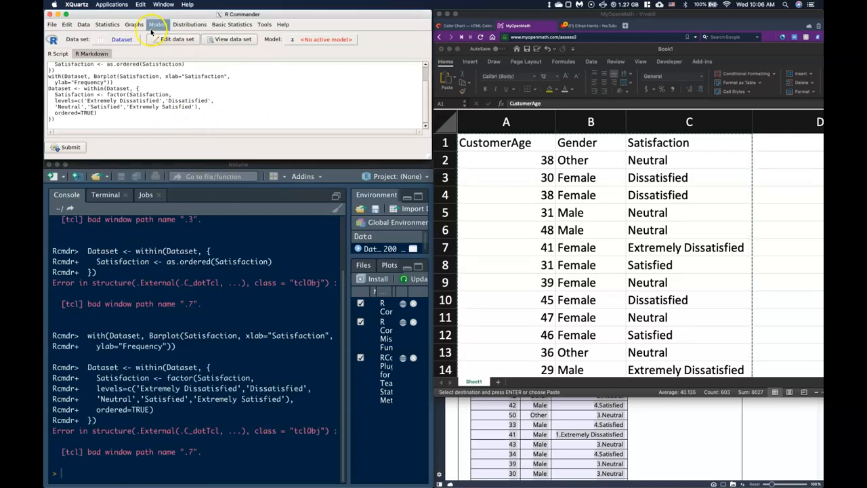
Redraw the Satisfaction bar graph in the new logical order, review it, then close it
left_click(133, 24)
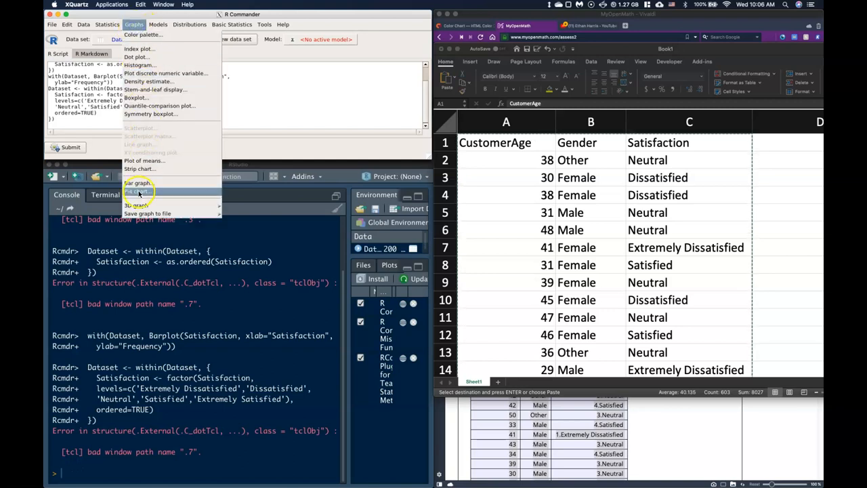
left_click(137, 183)
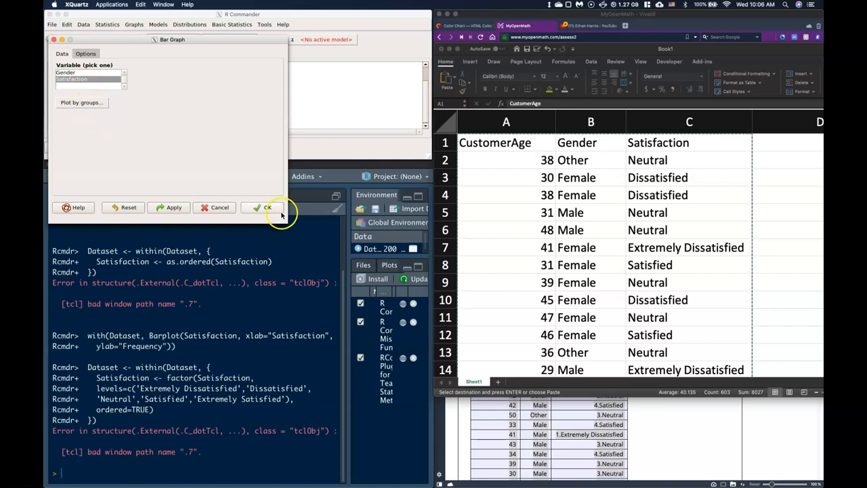
left_click(264, 207)
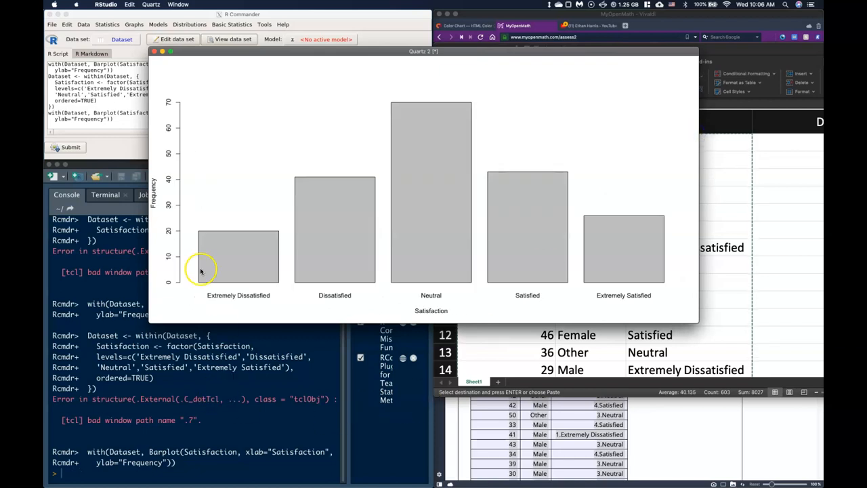
mouse_move(704, 291)
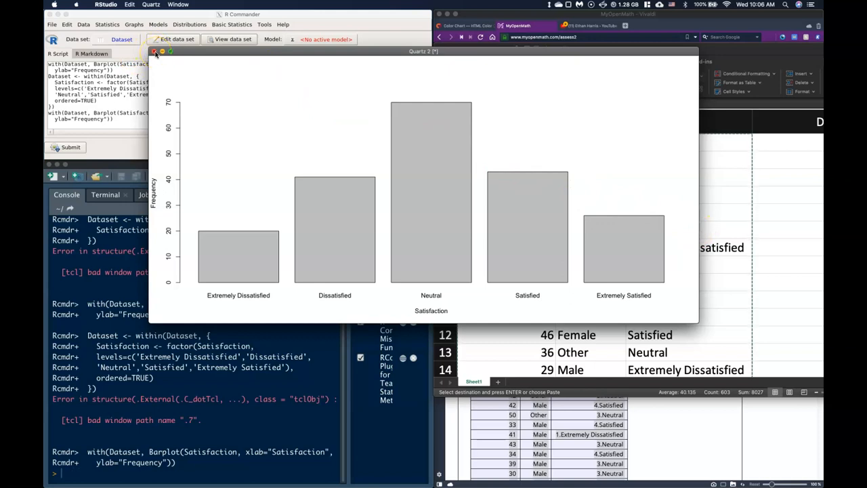
left_click(154, 52)
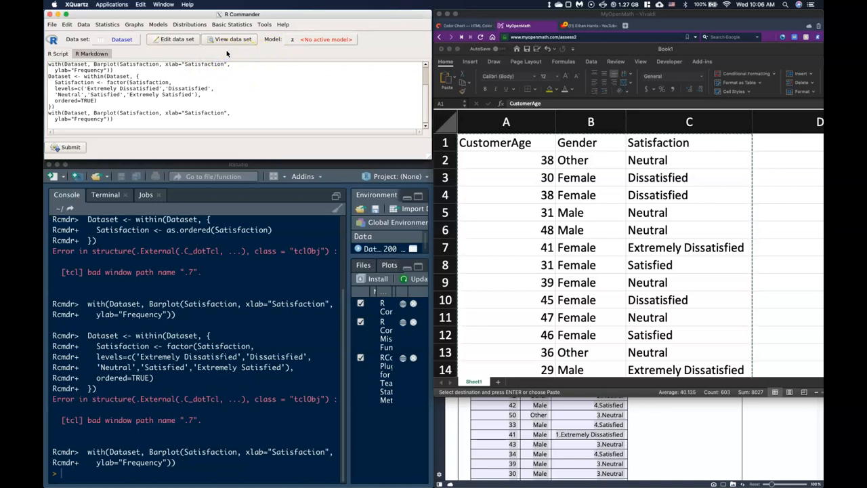
Produce the qualitative frequency distribution table for Satisfaction as an ordinal variable
left_click(232, 24)
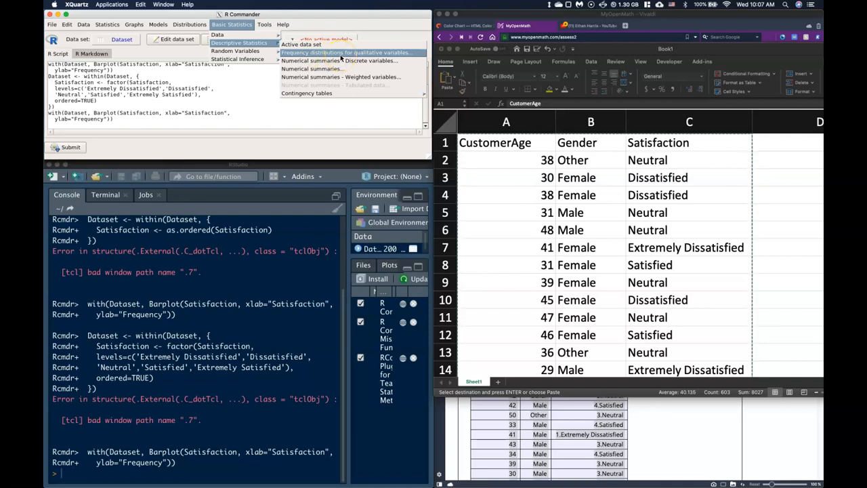
left_click(346, 51)
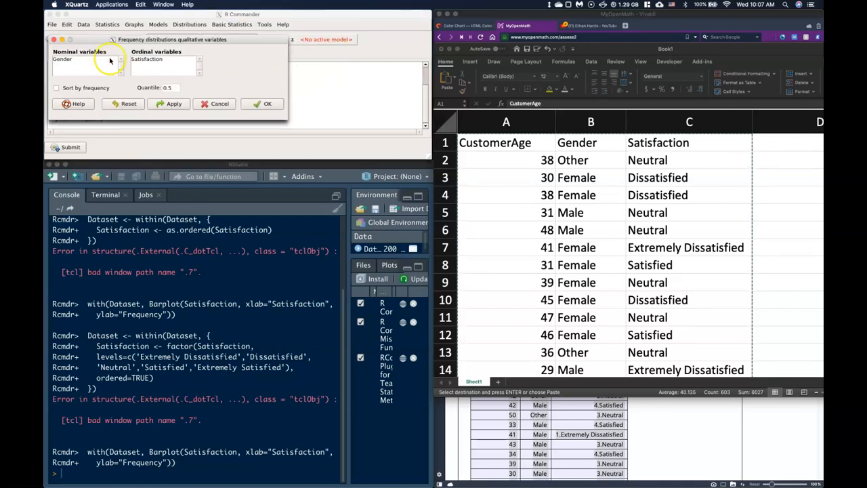
mouse_move(200, 86)
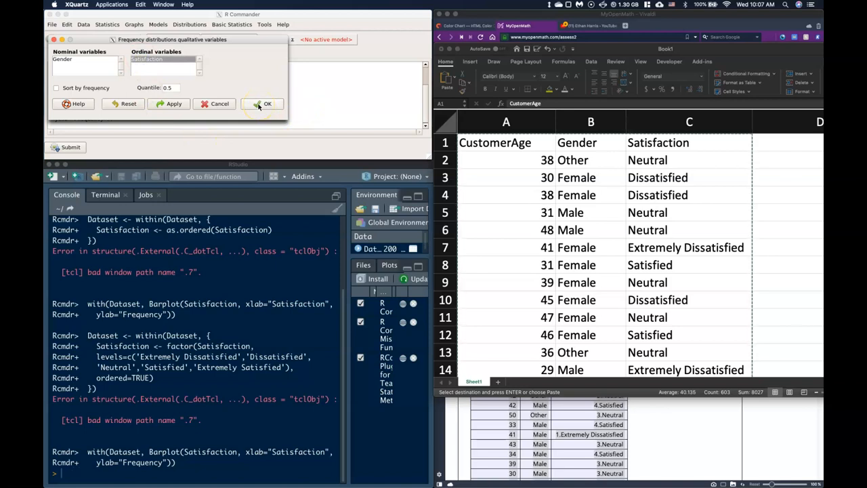
left_click(267, 103)
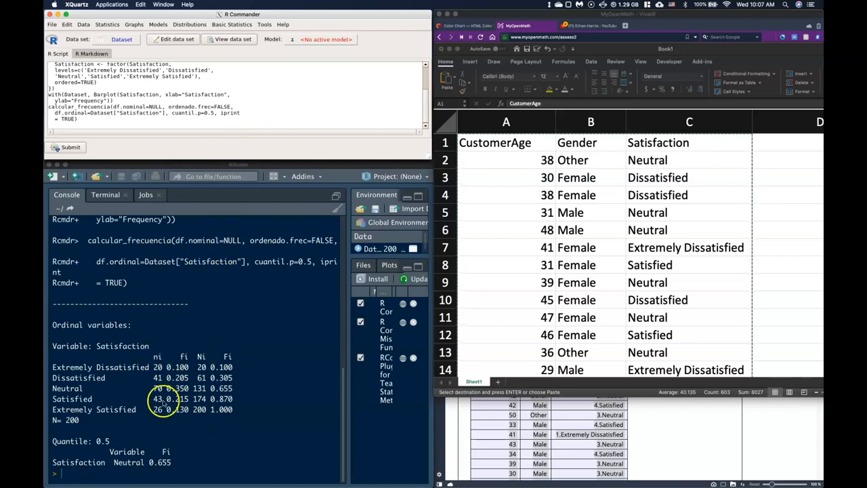
mouse_move(203, 352)
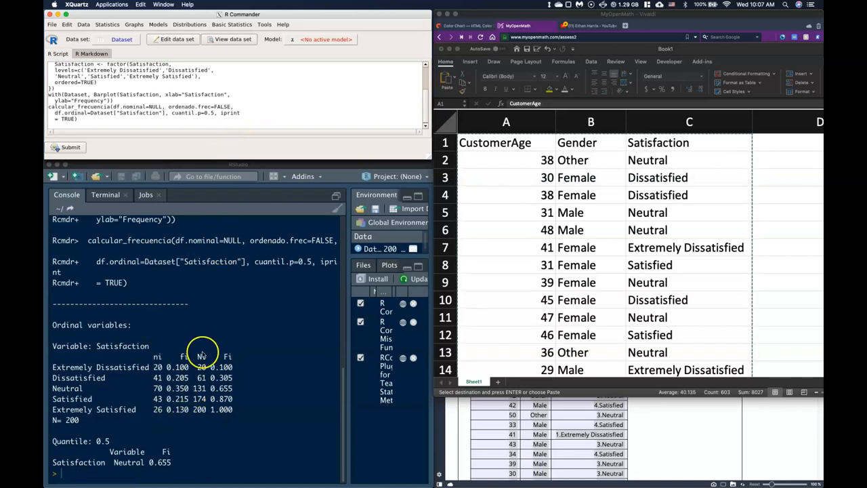
mouse_move(217, 341)
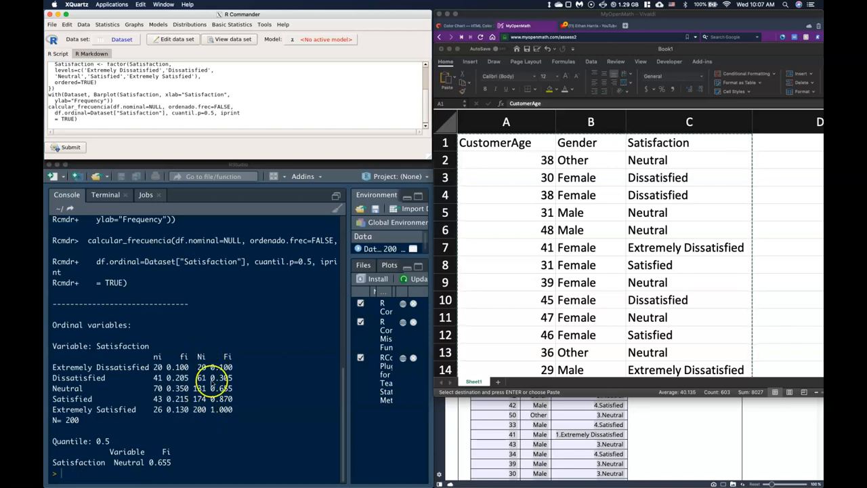
mouse_move(223, 418)
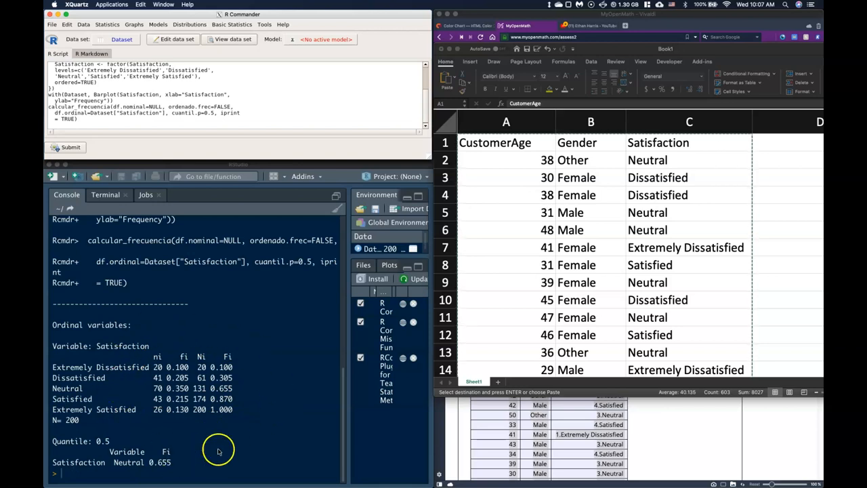
mouse_move(49, 331)
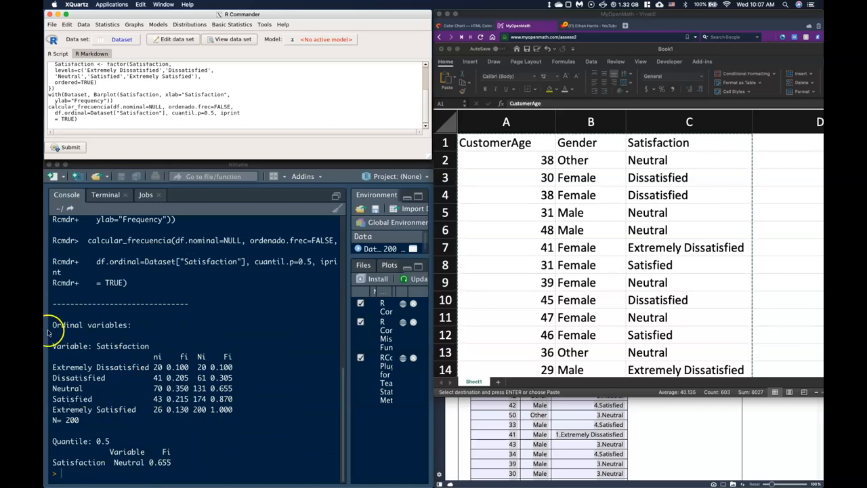